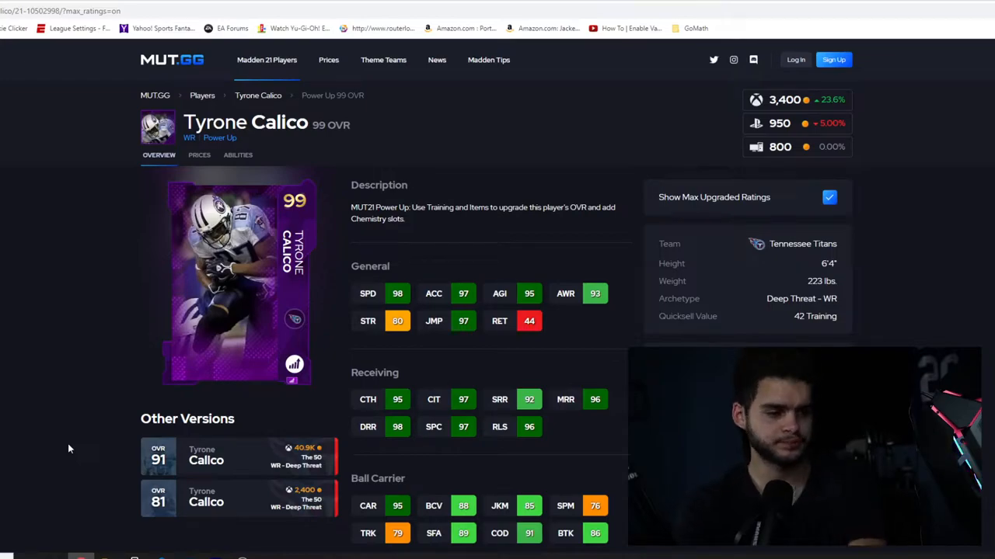
# Scroll through Tyrone Calico's maxed 99 OVR ratings and prices, then go back to the Power Ups article
pyautogui.scroll(-3)
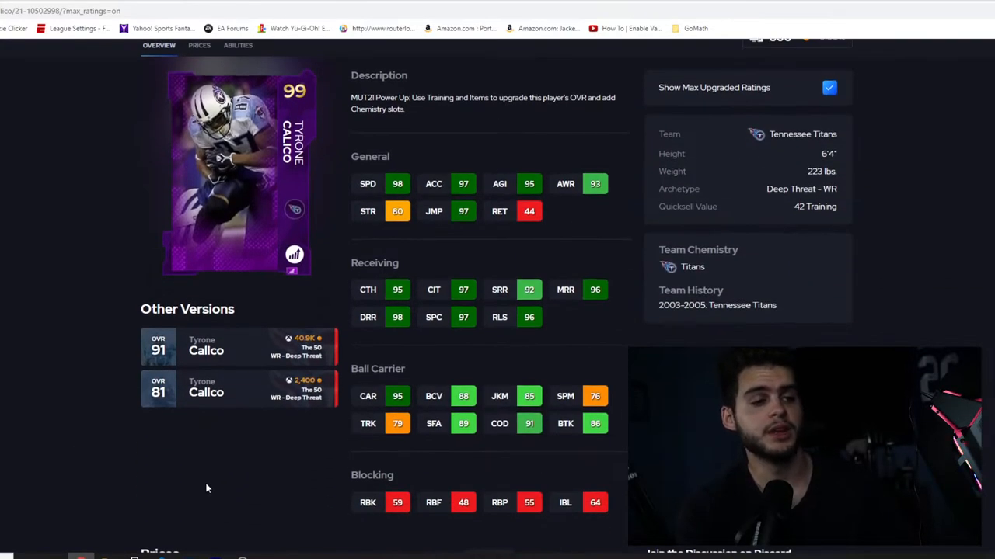
pyautogui.moveTo(207, 474)
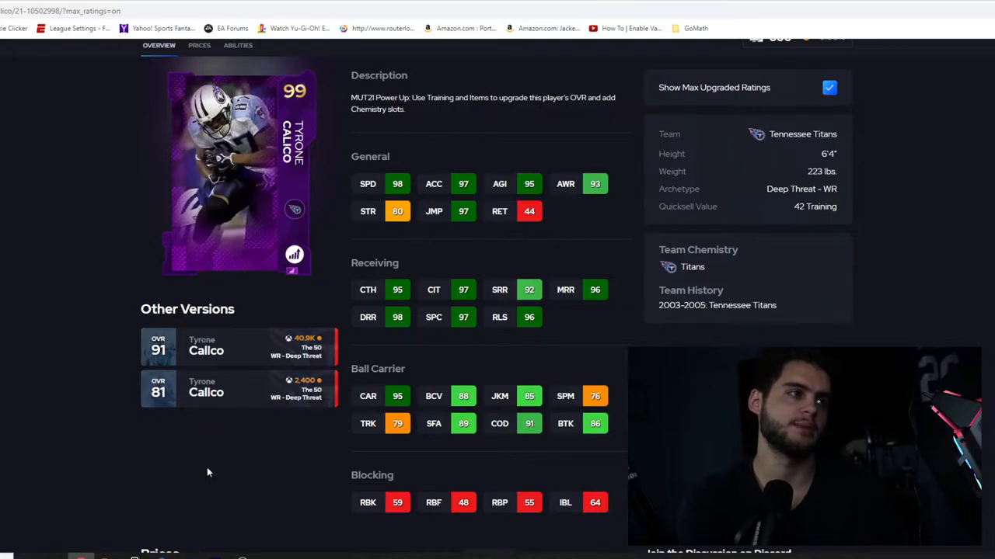
pyautogui.scroll(-3)
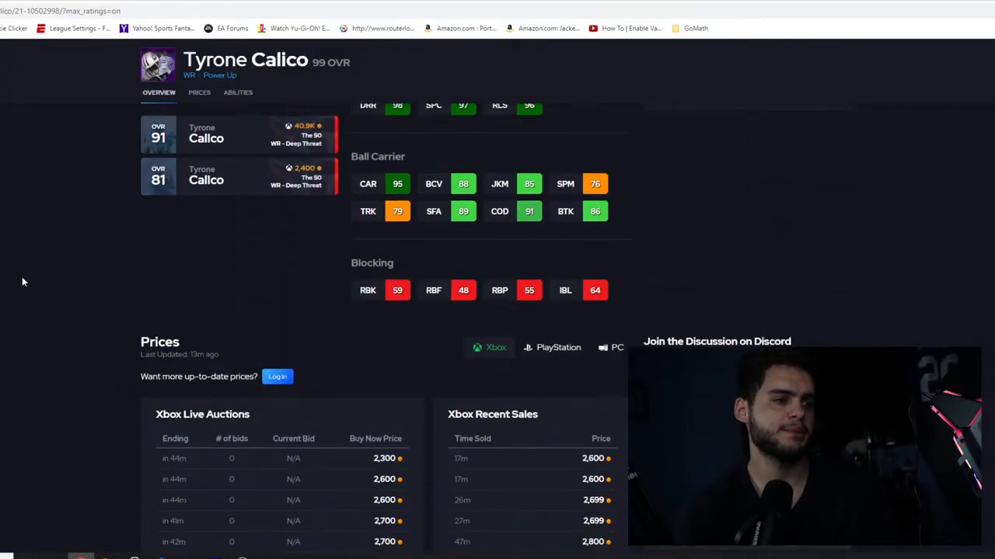
pyautogui.scroll(-3)
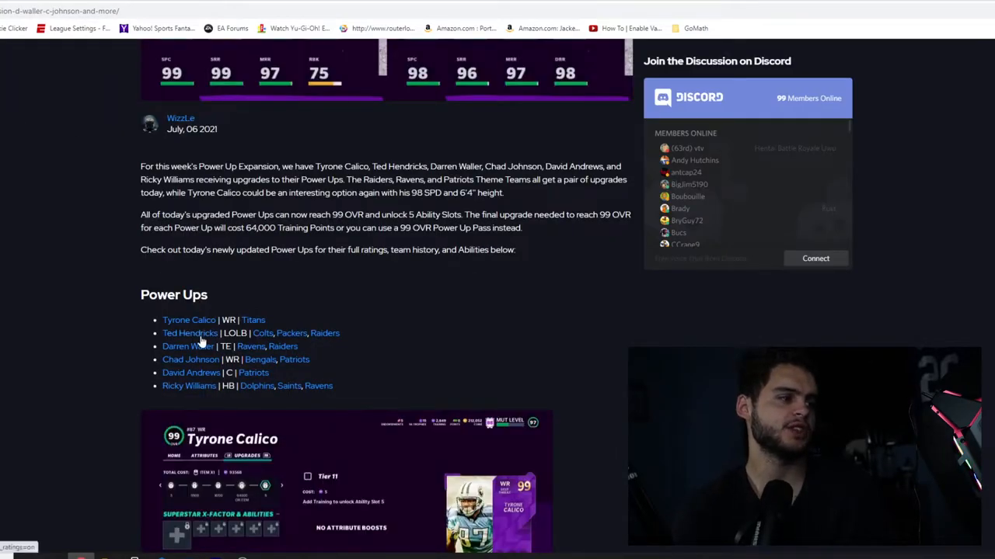
pyautogui.click(191, 333)
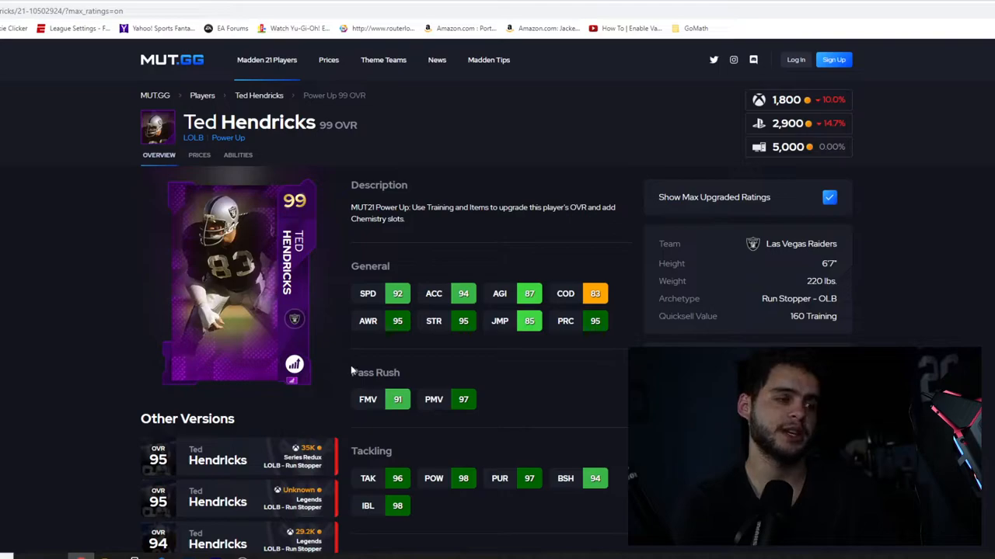
pyautogui.moveTo(386, 321)
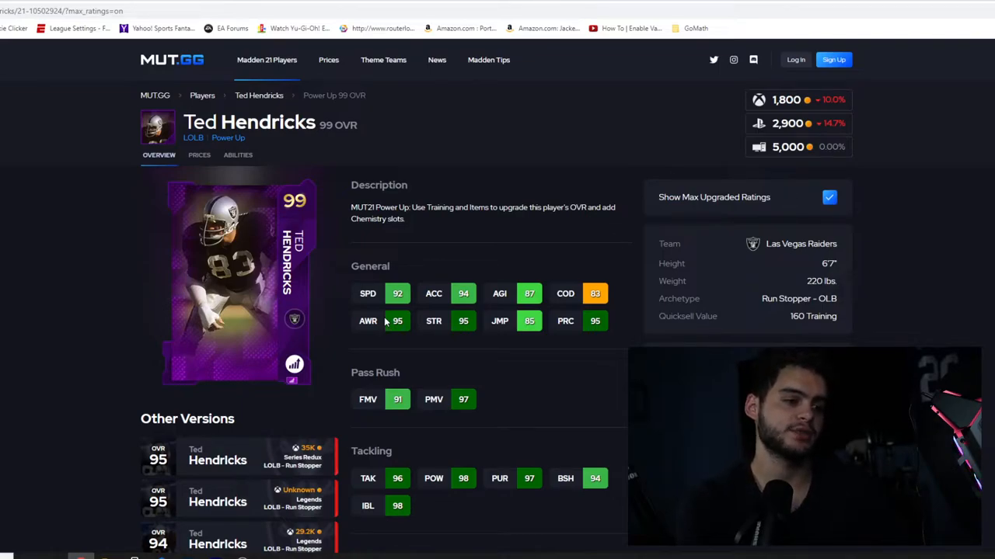
pyautogui.scroll(-3)
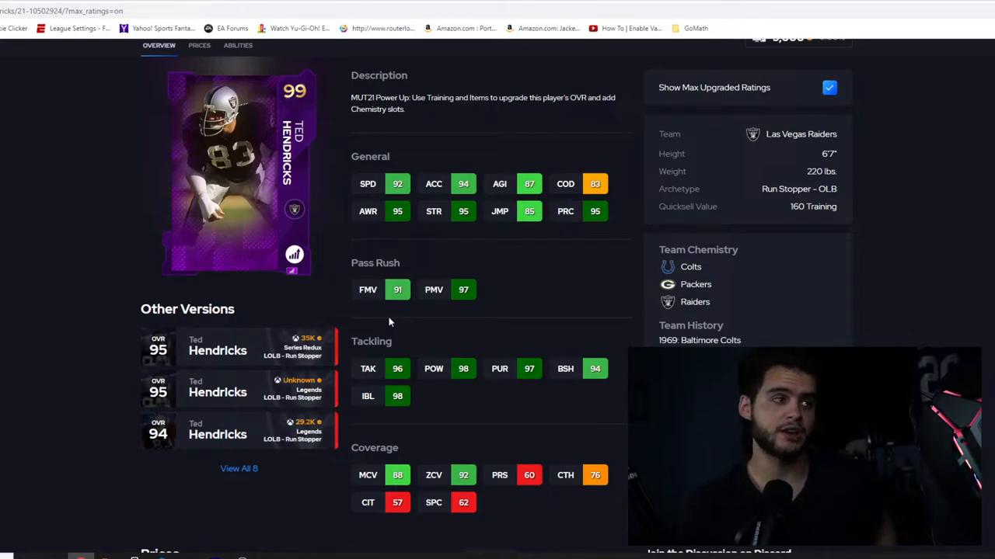
pyautogui.moveTo(509, 163)
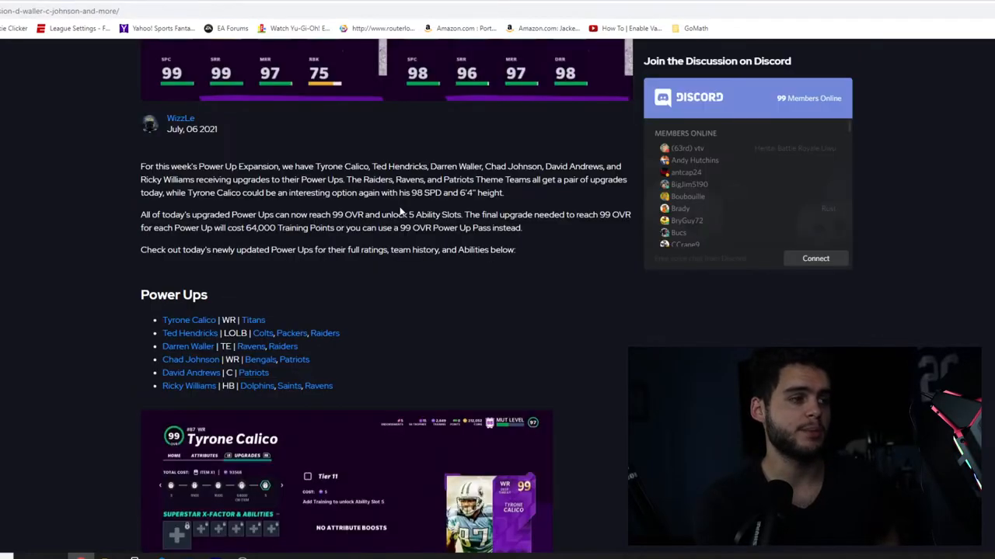
pyautogui.click(189, 347)
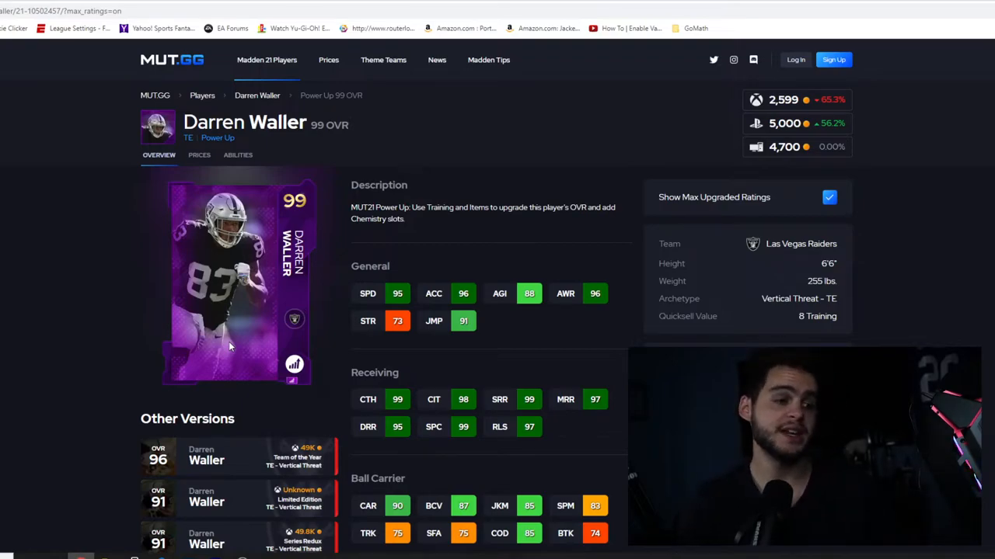
pyautogui.scroll(-3)
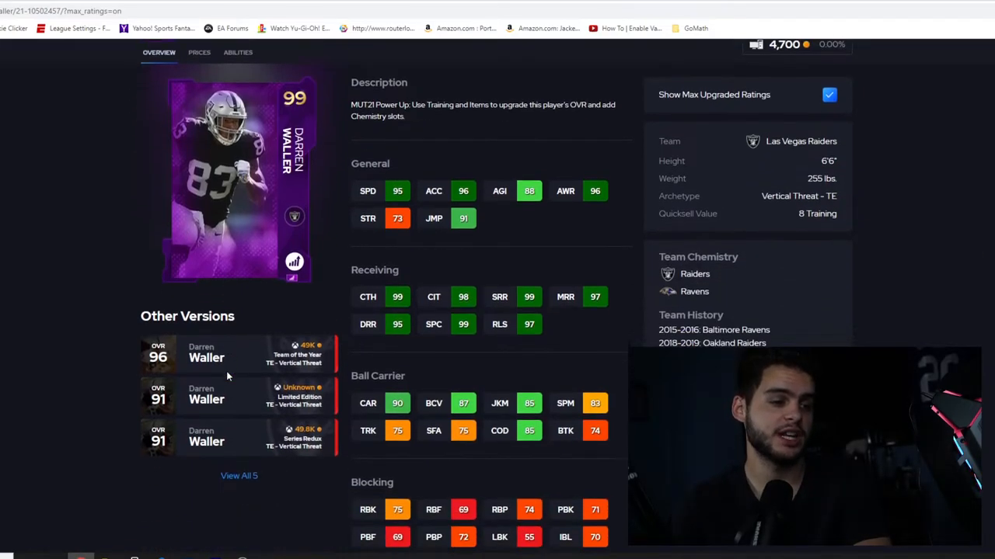
pyautogui.scroll(-3)
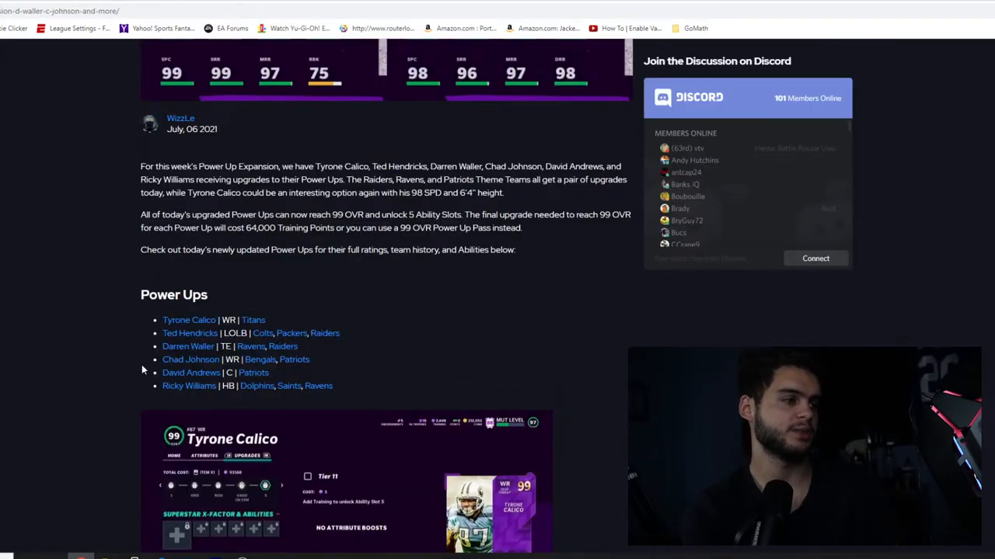
pyautogui.click(191, 359)
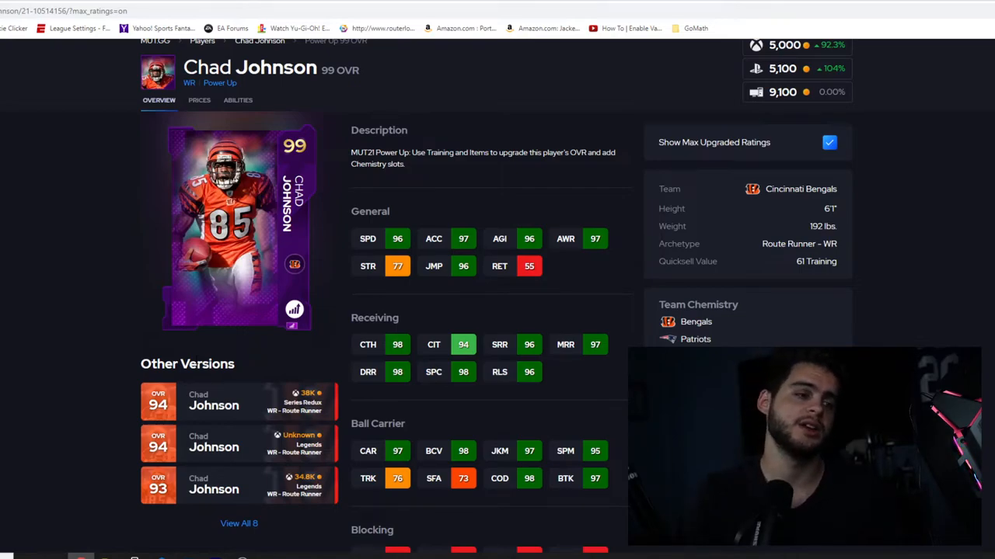
pyautogui.scroll(-3)
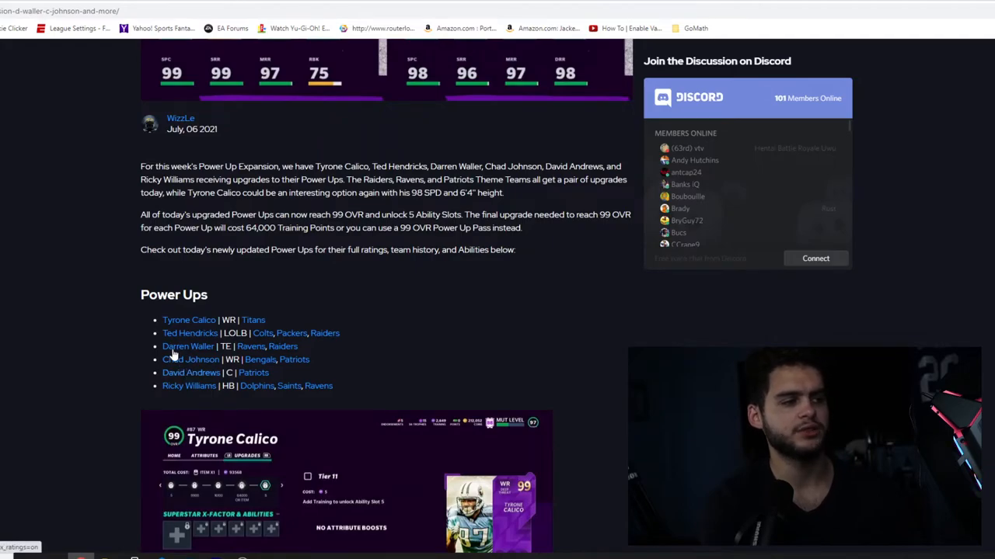
pyautogui.click(191, 372)
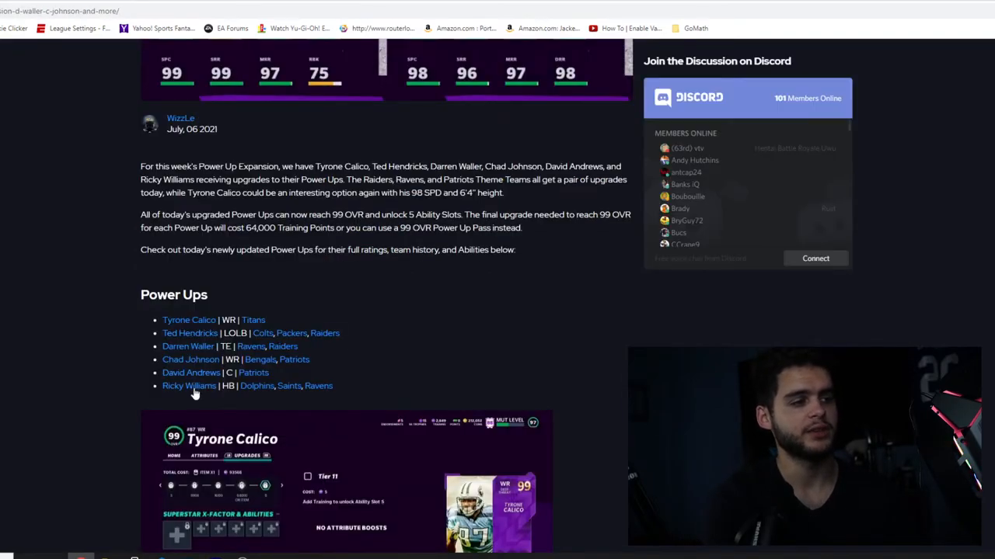
# Open Ricky Williams' 99 OVR Power Up card from the Power Ups list and scroll his ratings
pyautogui.click(189, 385)
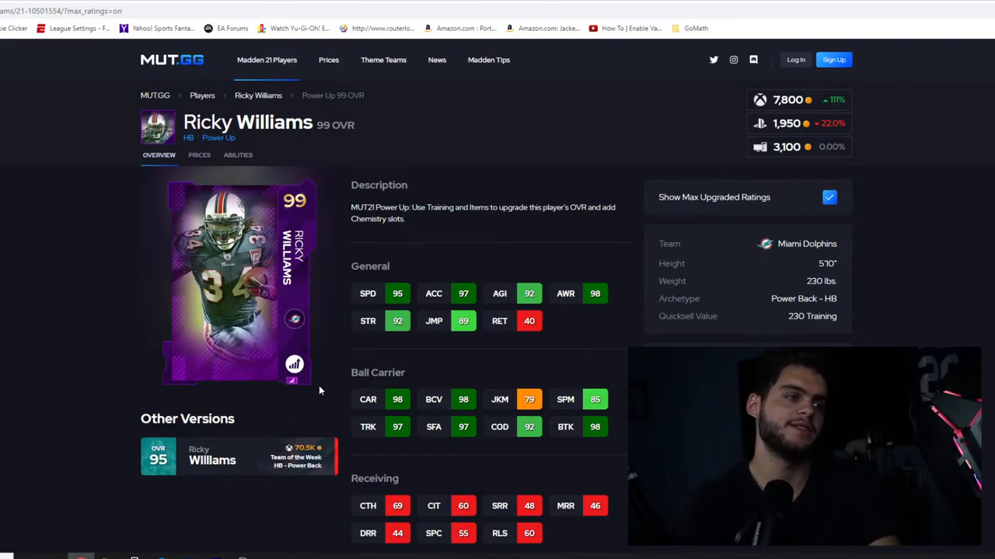
pyautogui.scroll(-3)
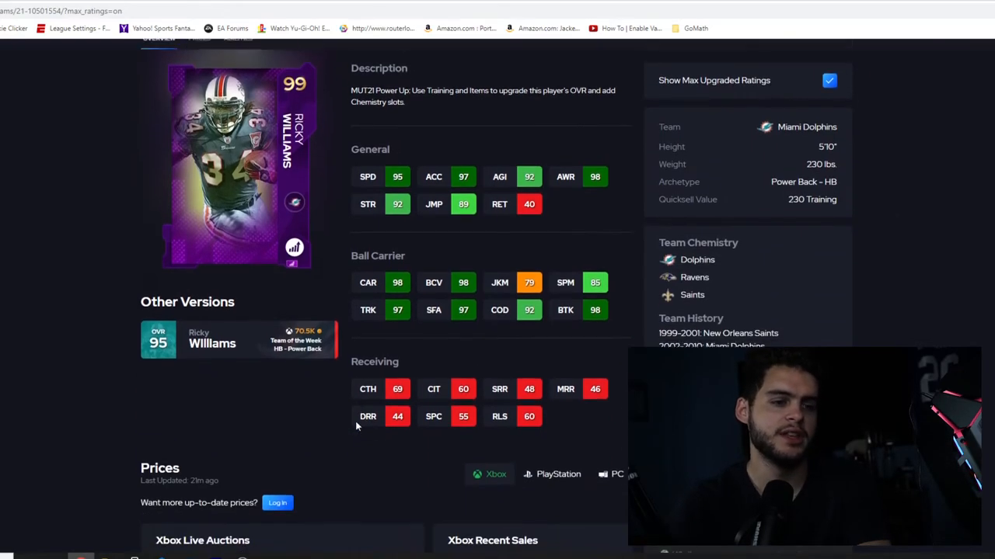